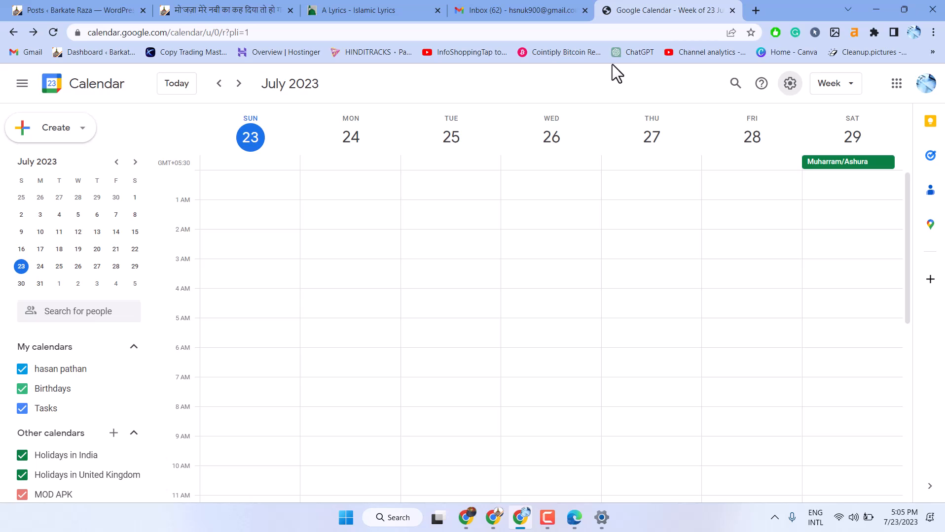
mouse_move(256, 265)
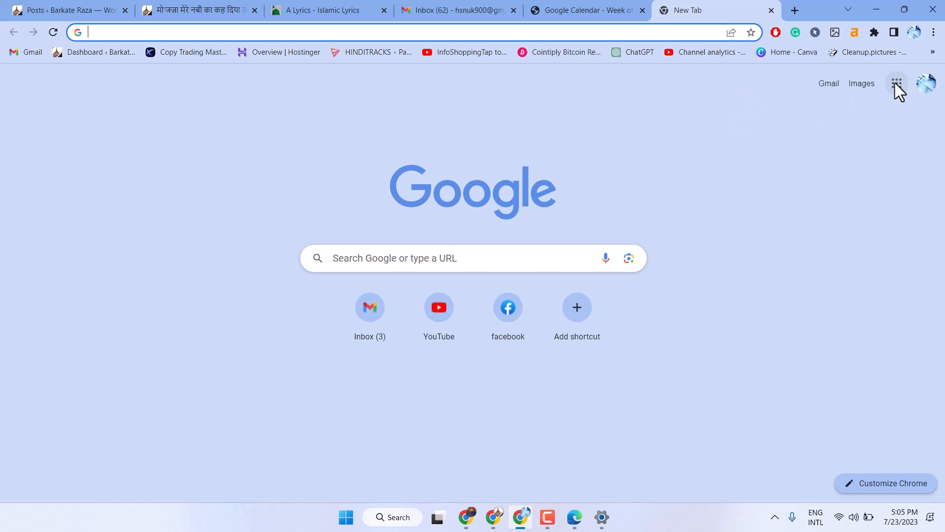
Launch Google Calendar from the Google apps grid, landing on the July 2023 week view.
click(896, 83)
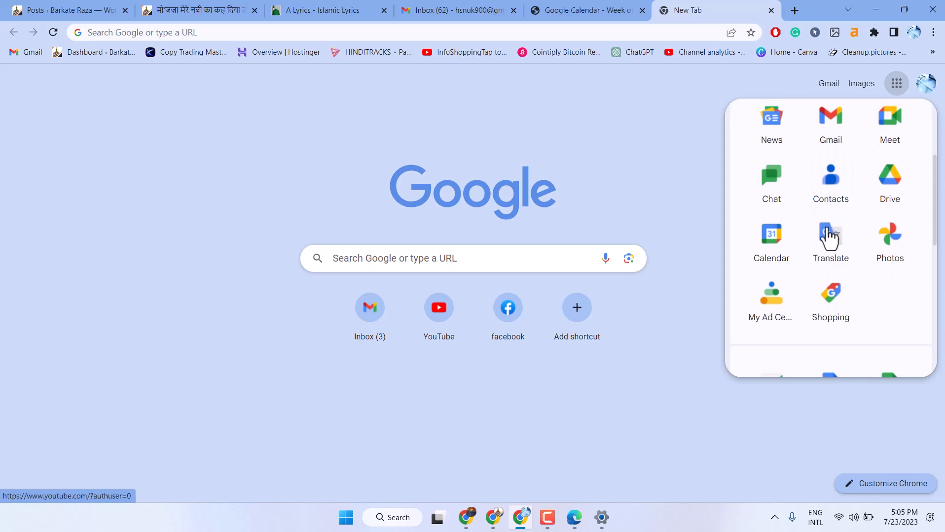
click(771, 238)
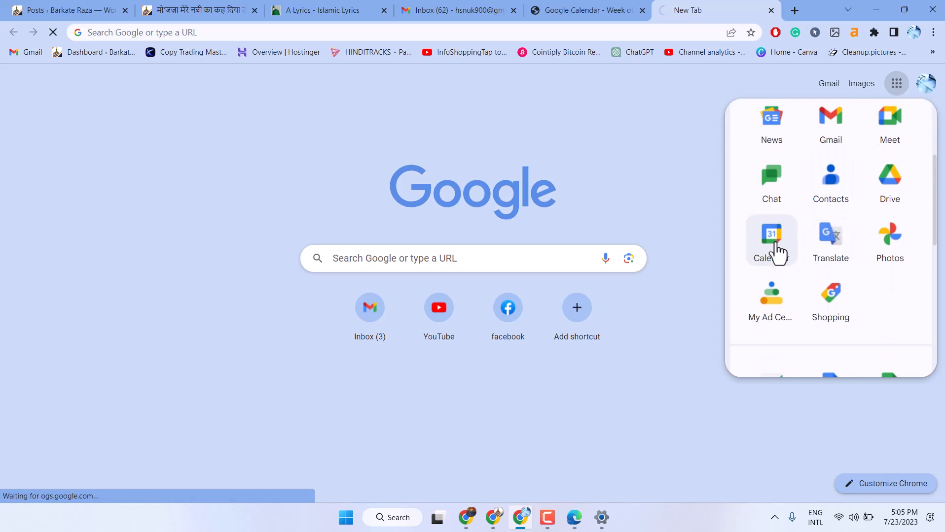
click(771, 233)
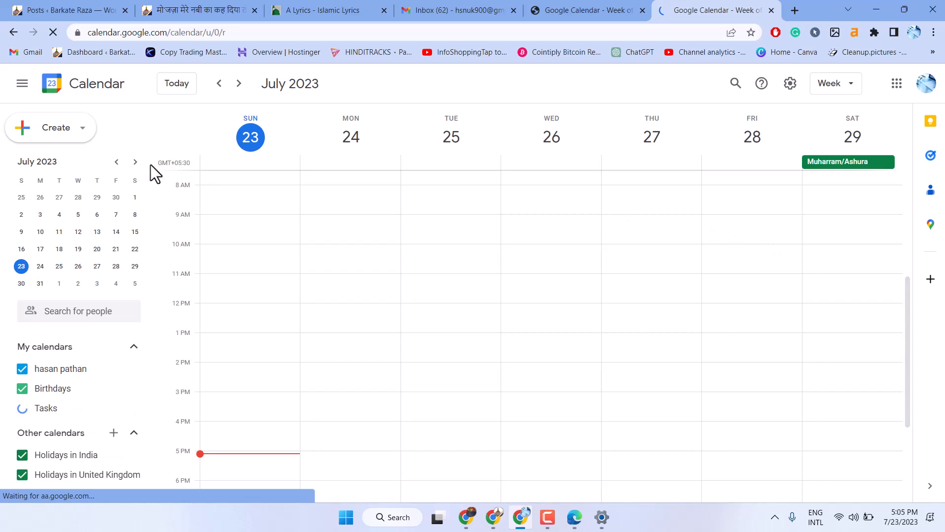
Bring up the print preview for the 23–29 Jul 2023 week via the gear menu.
click(117, 162)
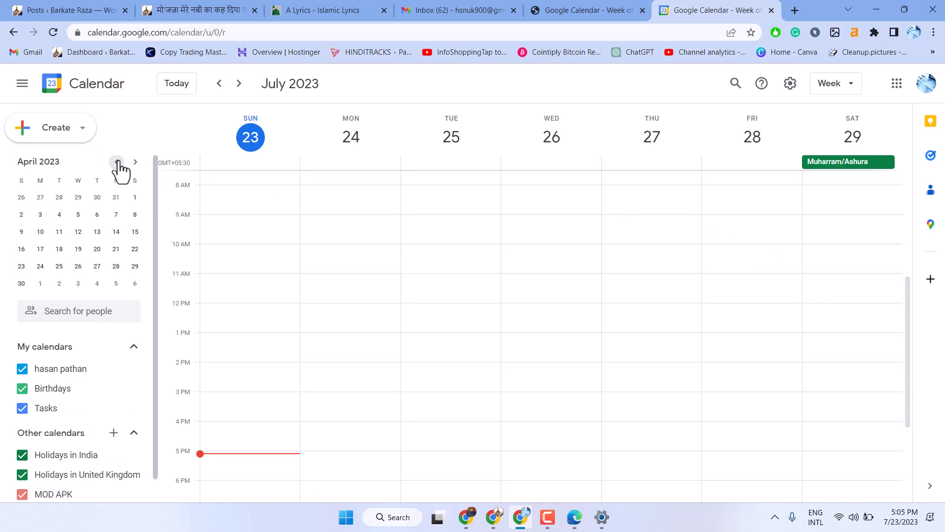
mouse_move(24, 186)
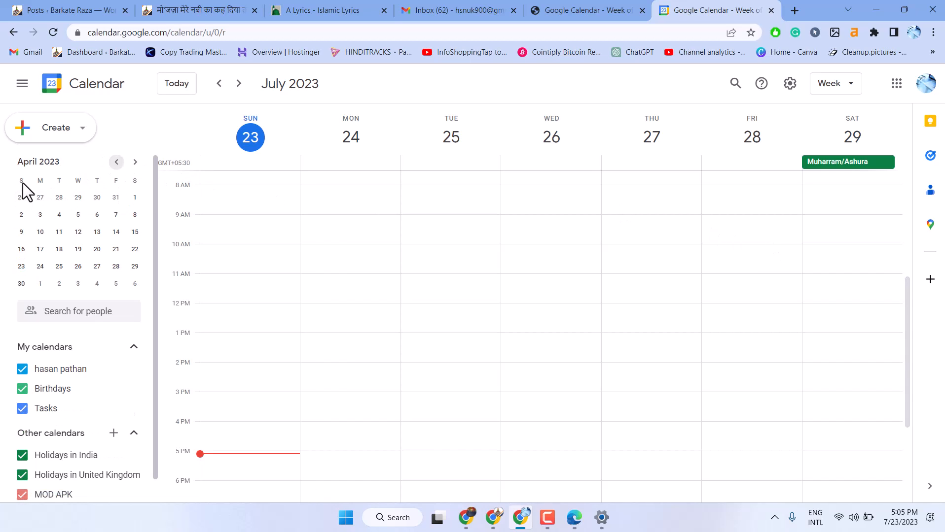
mouse_move(46, 184)
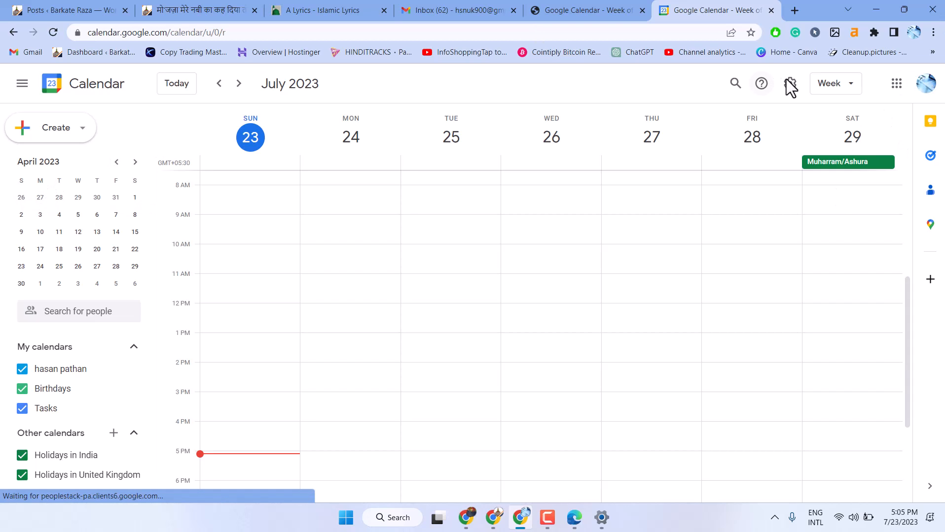
click(789, 83)
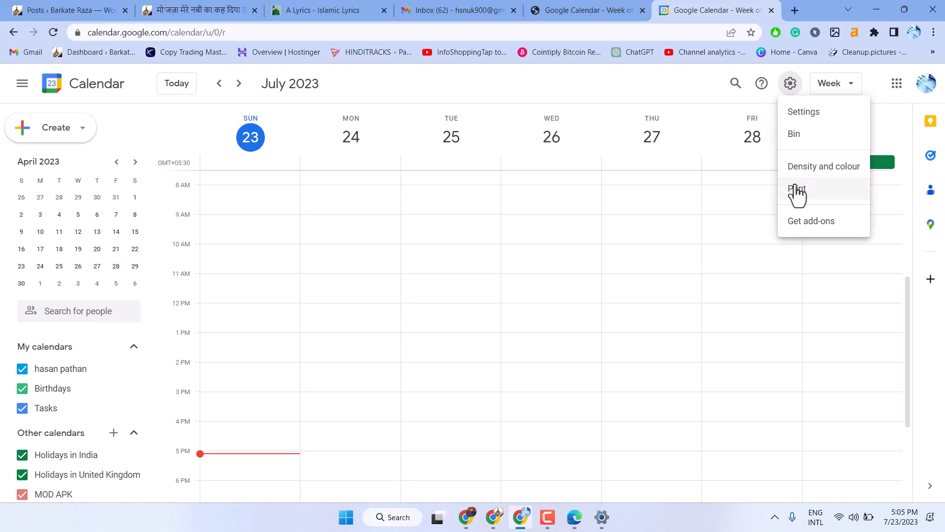
click(796, 189)
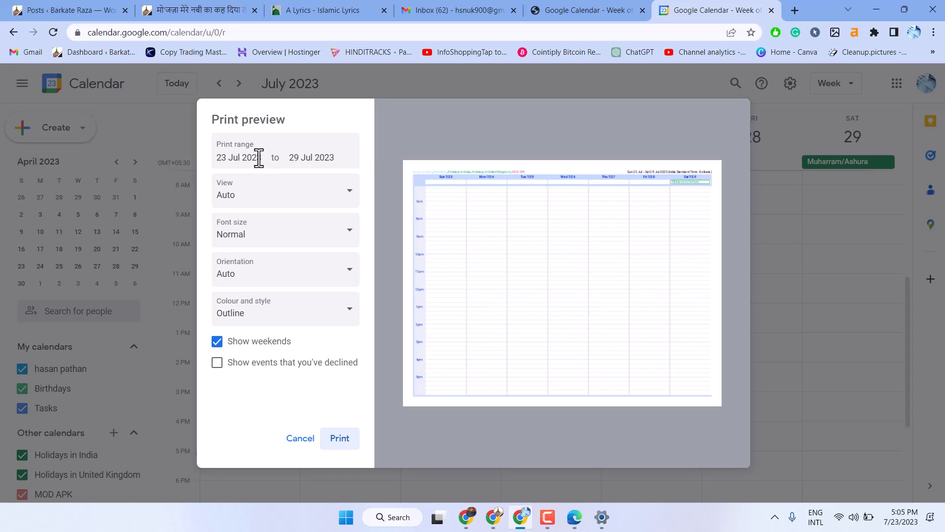
Set the print range start to 8 Jun 2022 and the layout to one week per page.
click(240, 157)
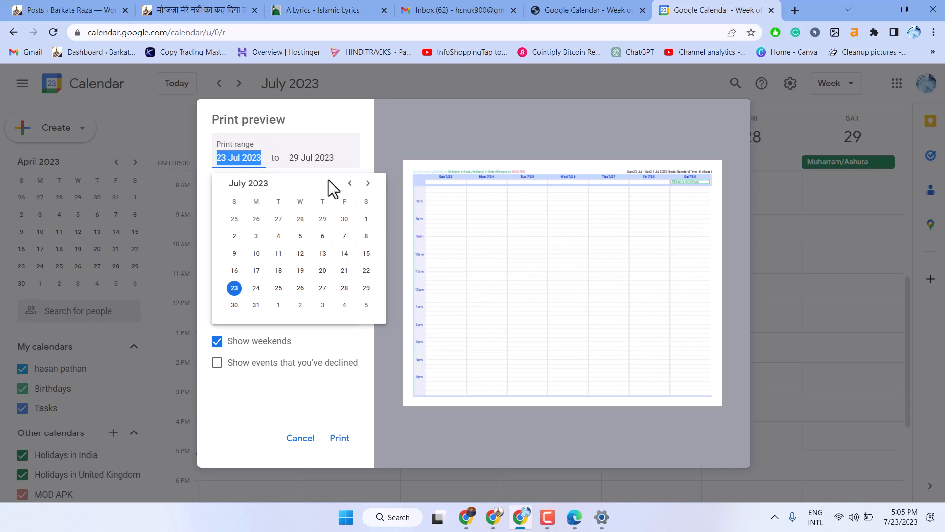
click(349, 183)
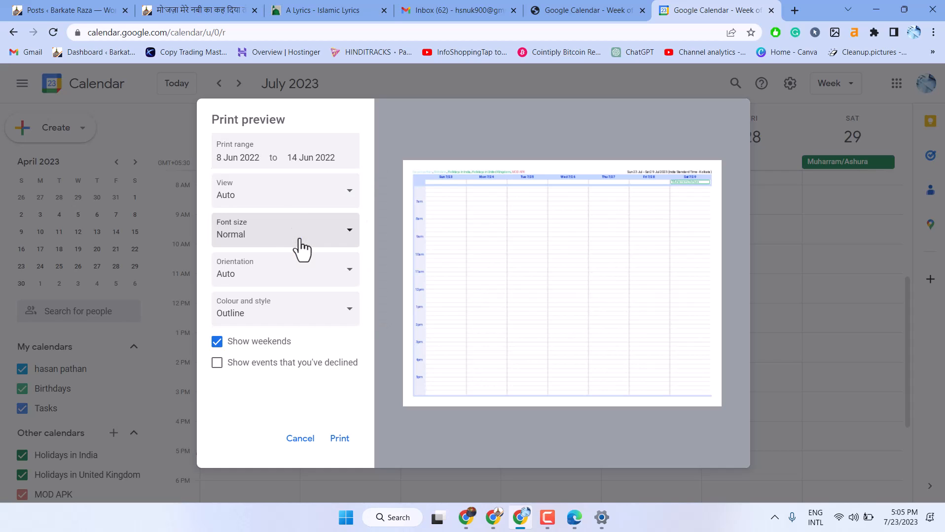
click(285, 190)
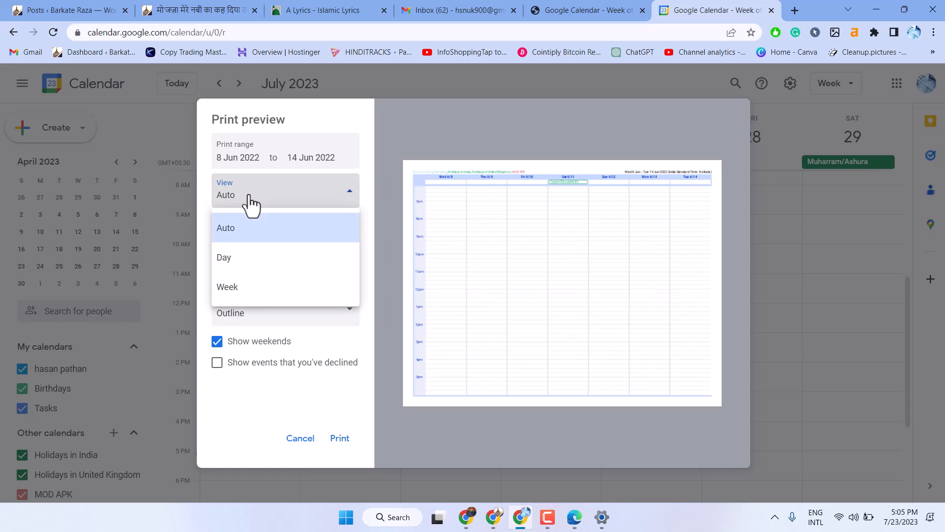
mouse_move(242, 246)
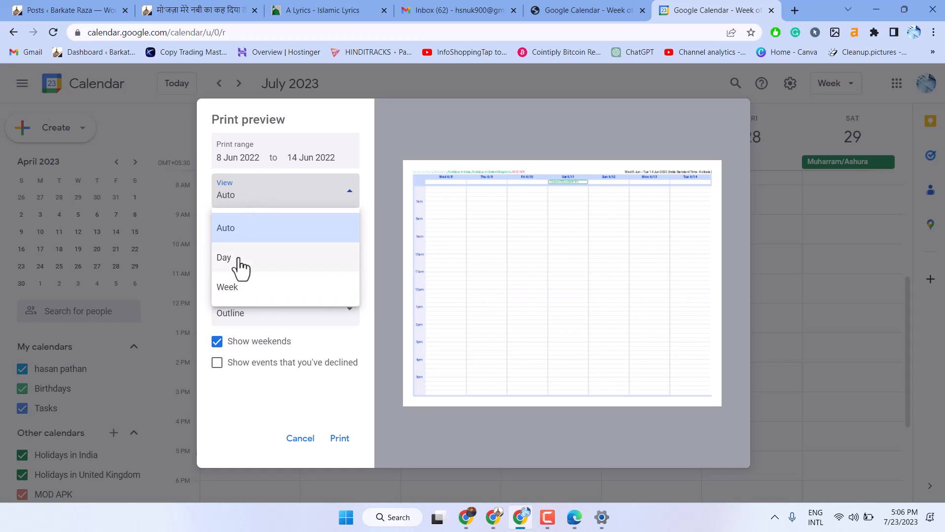
click(223, 258)
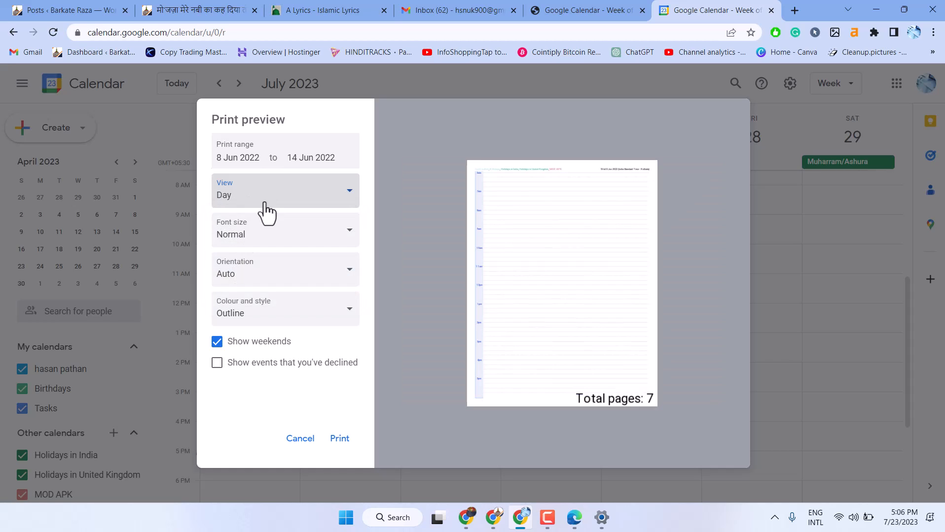
mouse_move(563, 259)
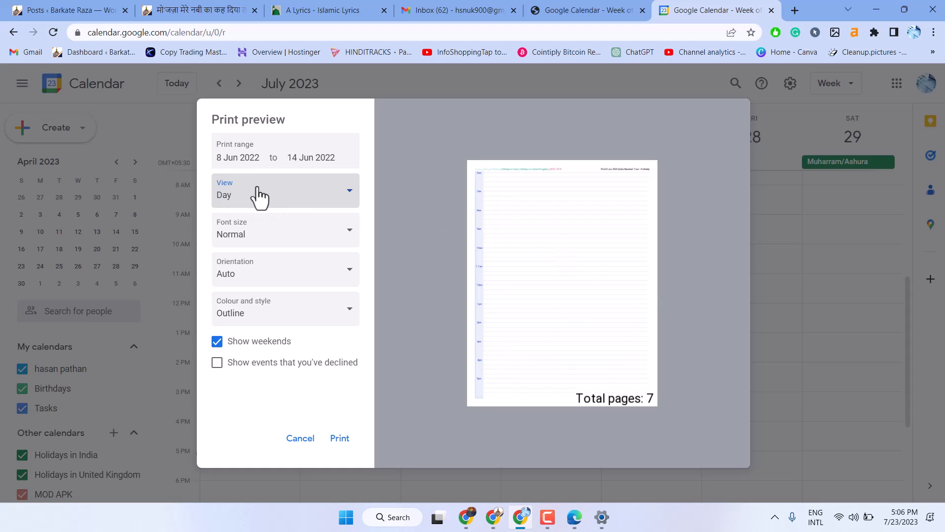
click(285, 190)
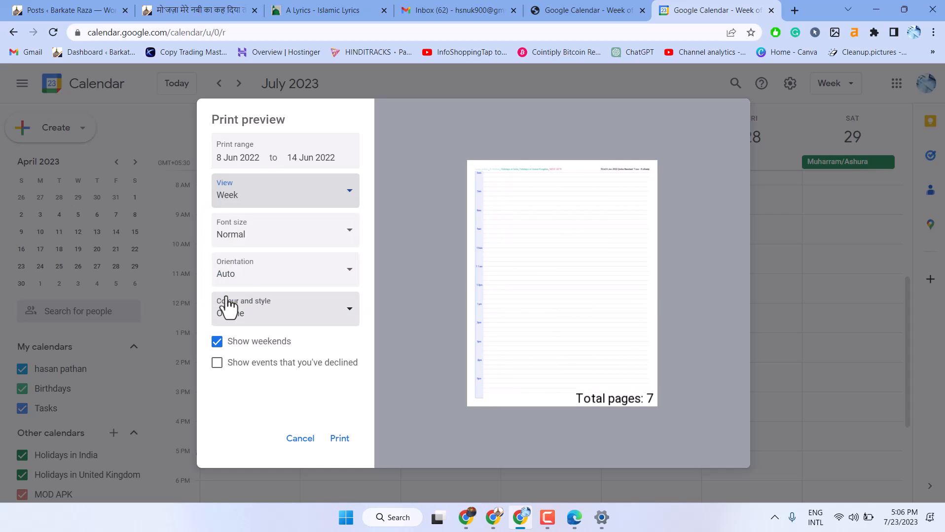
click(285, 309)
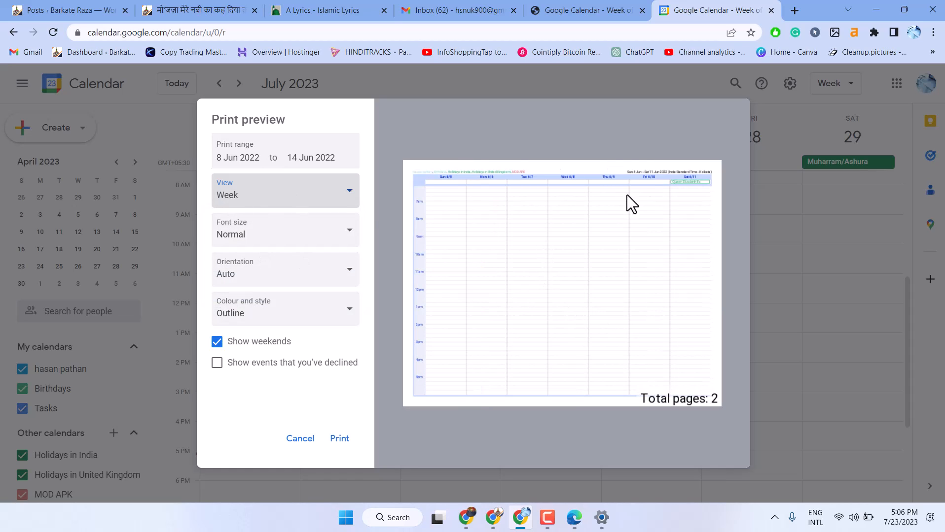
mouse_move(302, 241)
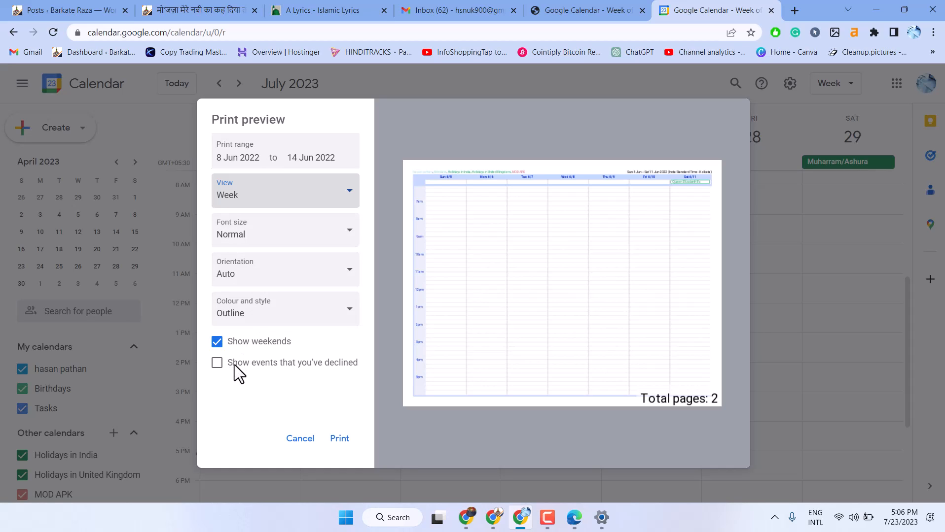
Include declined events in the printout and send the 8–14 Jun 2022 week to print.
click(217, 363)
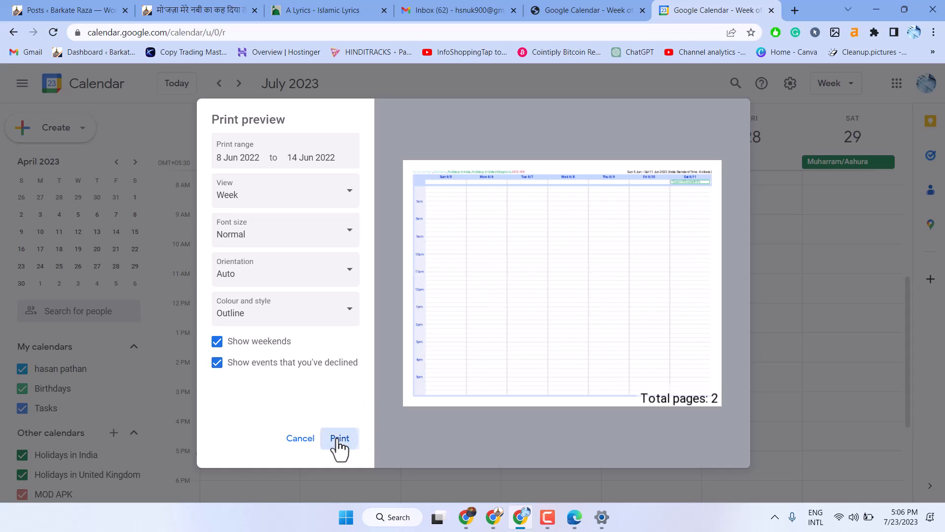
click(339, 439)
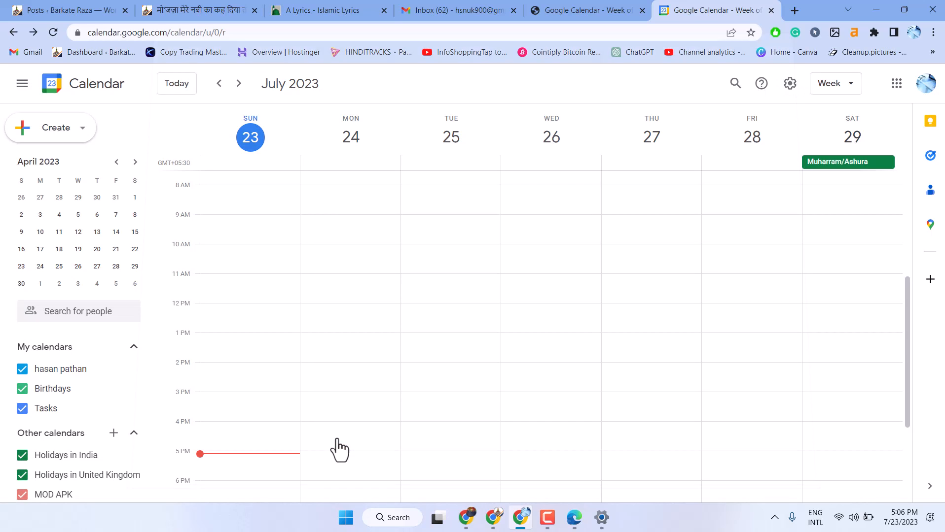
Save the two-page printout as printable.pdf with destination Save as PDF.
key(ctrl+p)
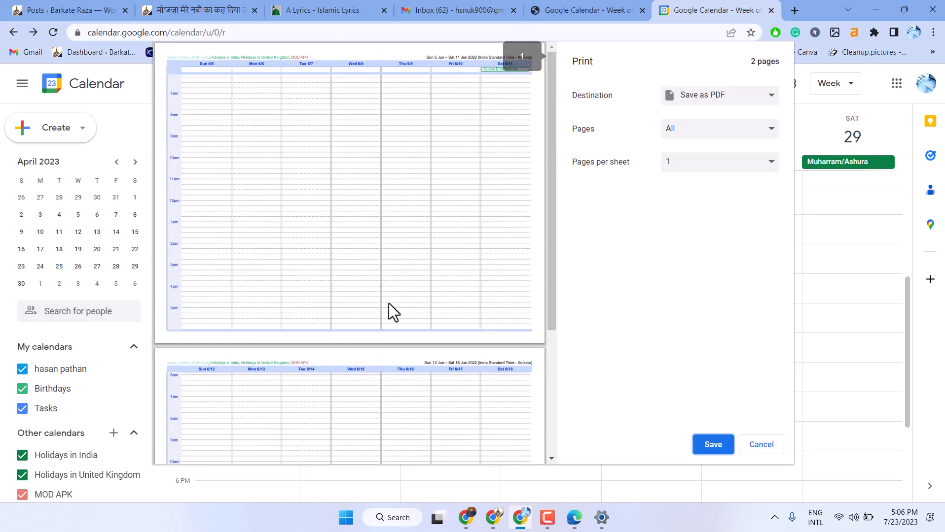
click(720, 94)
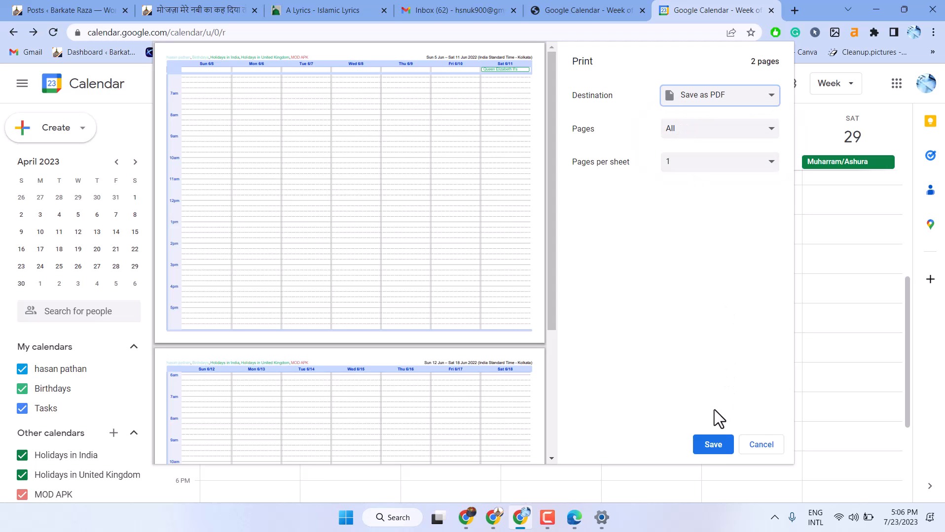
click(712, 445)
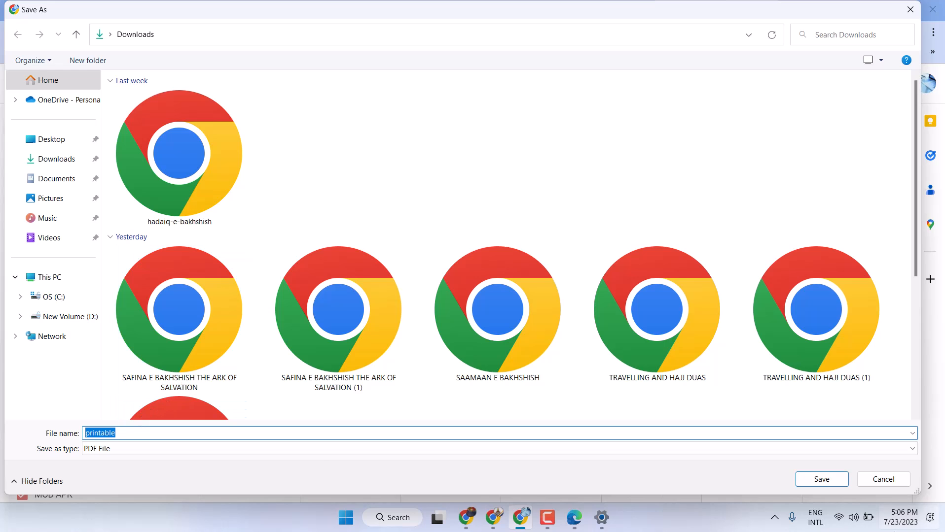
click(345, 518)
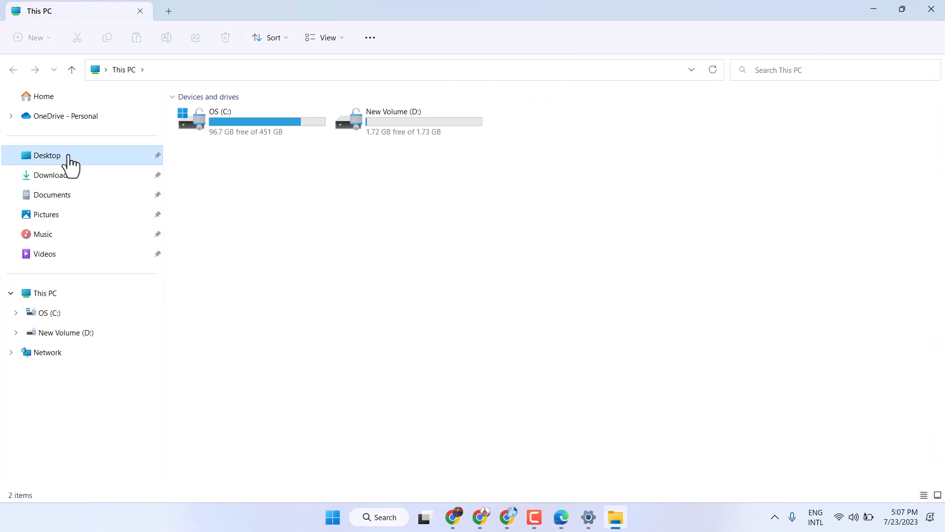
Locate printable.pdf in Downloads and view its two June 2022 weekly pages in the PDF viewer.
click(46, 155)
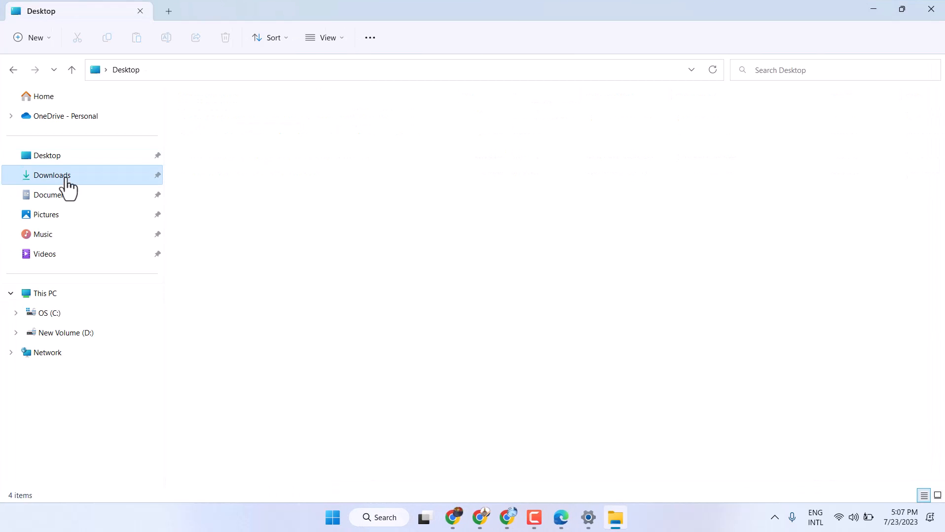
click(51, 176)
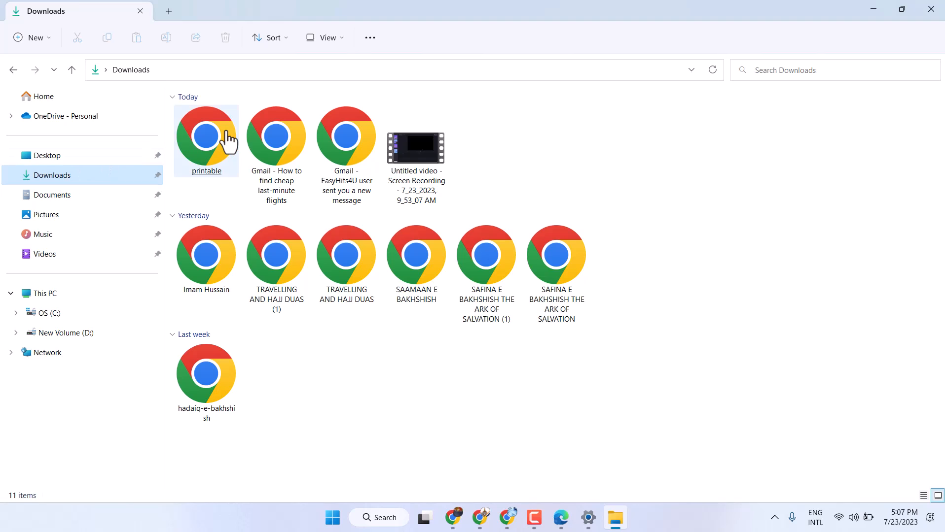
double_click(206, 138)
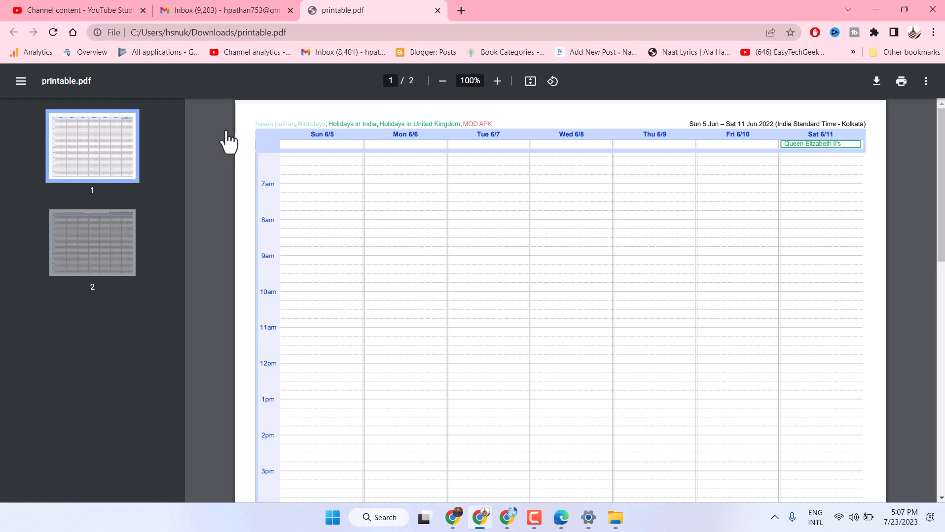
scroll(down, 3)
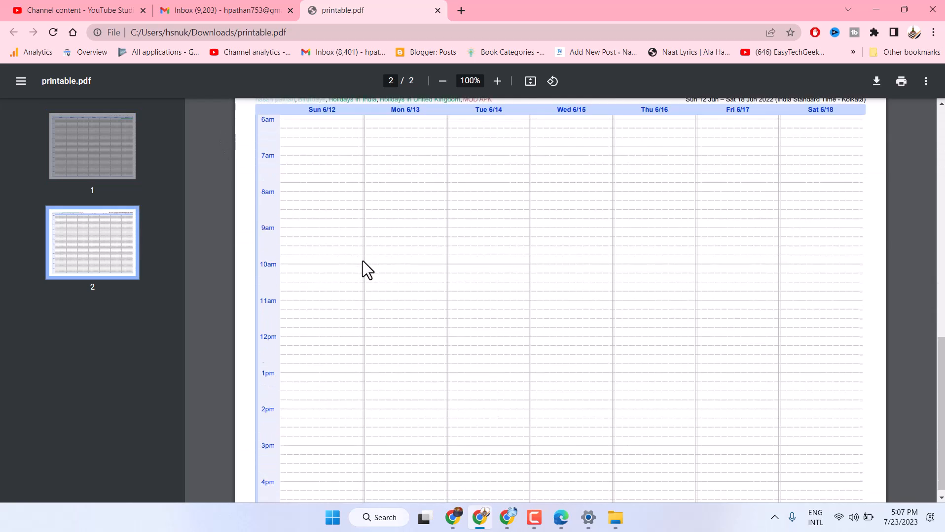